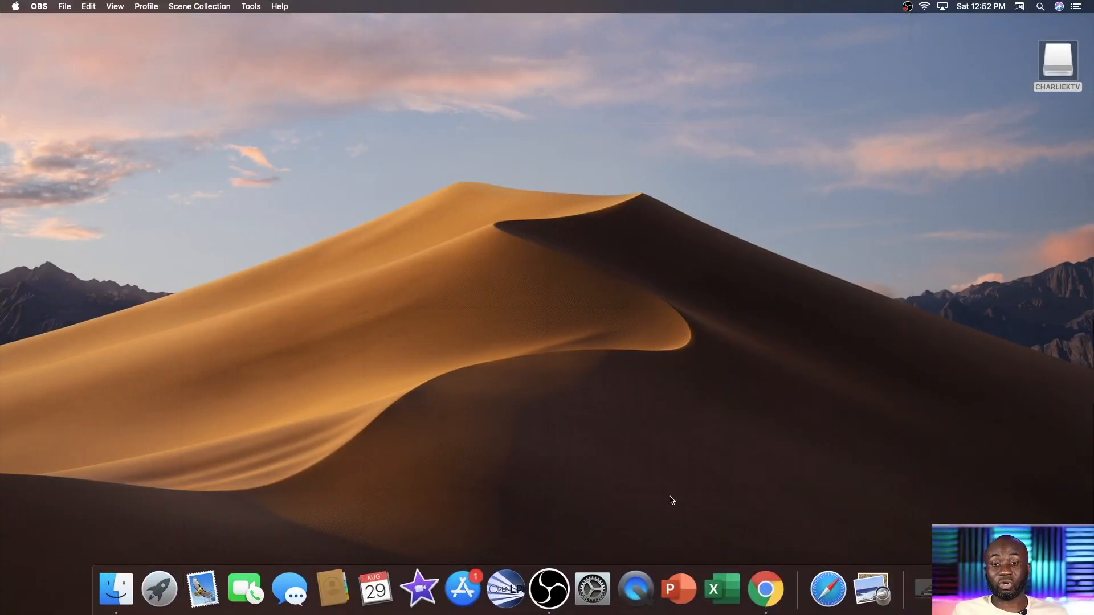
Launch Chrome, reach canva.com and choose Log in with Google for an existing account
{"action": "left_click", "coordinate": [764, 589]}
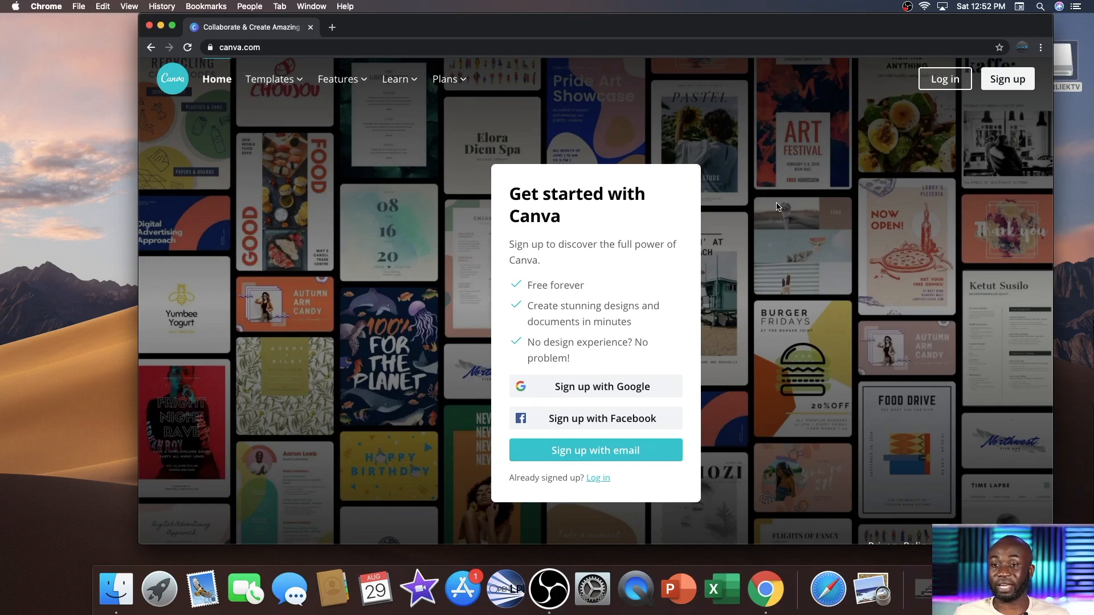
{"action": "mouse_move", "coordinate": [953, 177]}
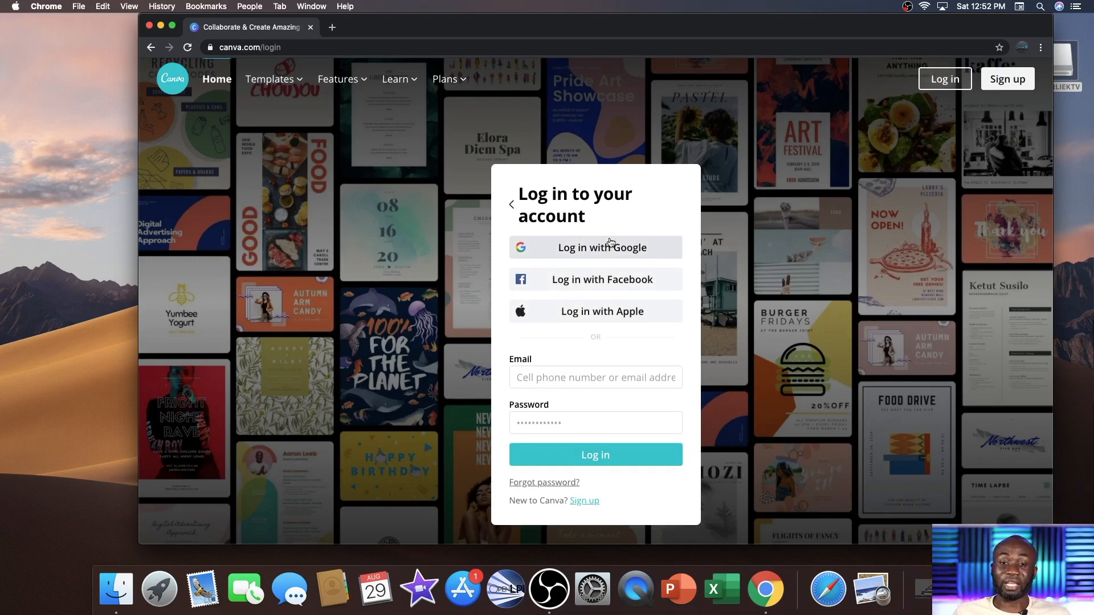
{"action": "mouse_move", "coordinate": [612, 243]}
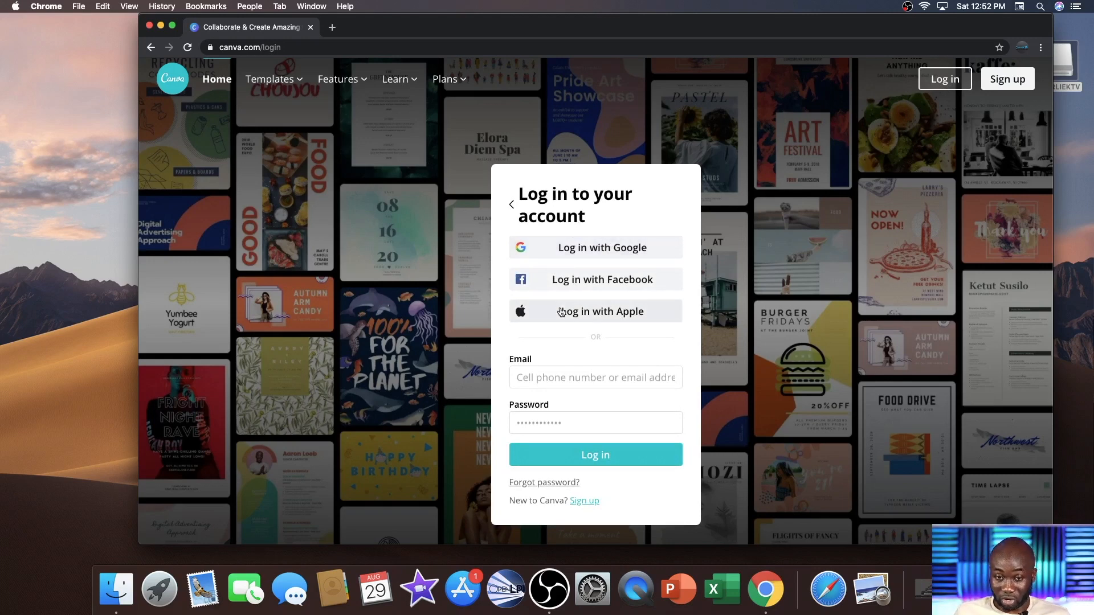
{"action": "mouse_move", "coordinate": [585, 247]}
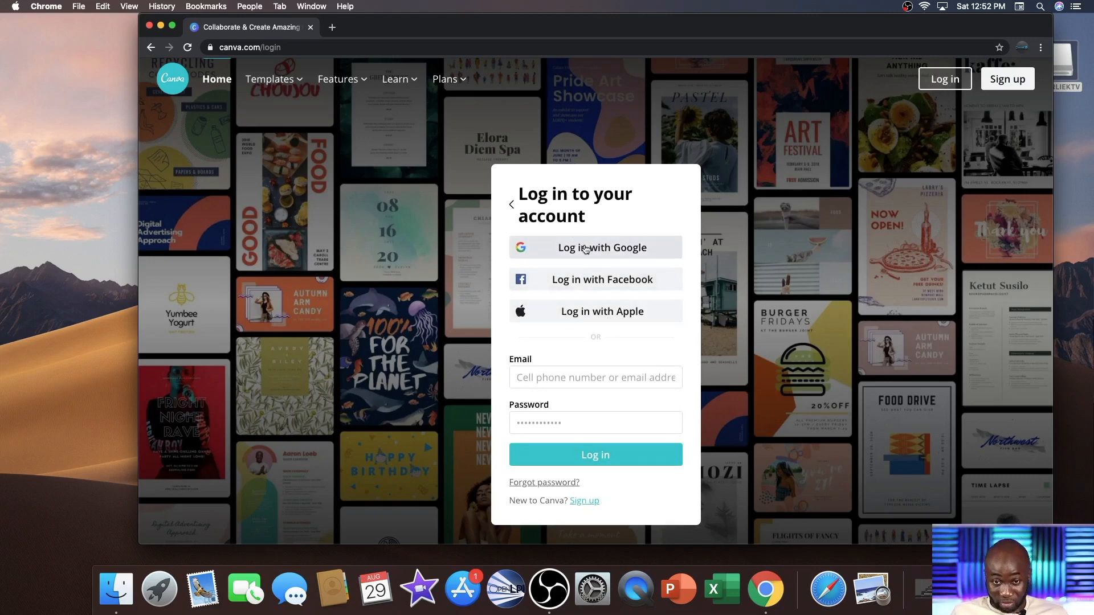
{"action": "left_click", "coordinate": [595, 247]}
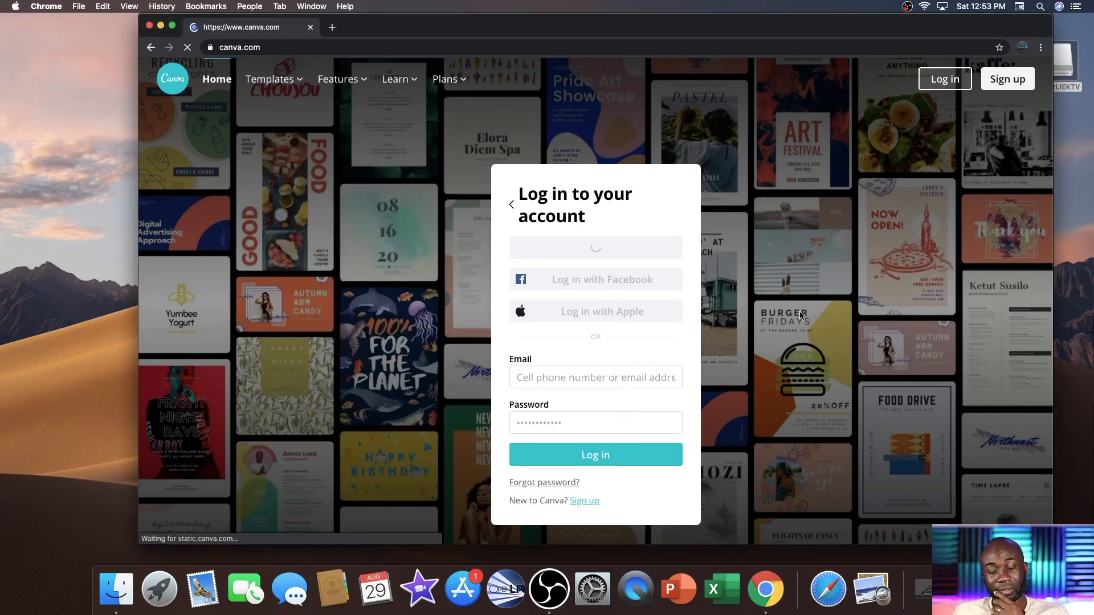
Search 'youtube' from the home-page search box to list YouTube design suggestions
{"action": "left_click", "coordinate": [595, 455]}
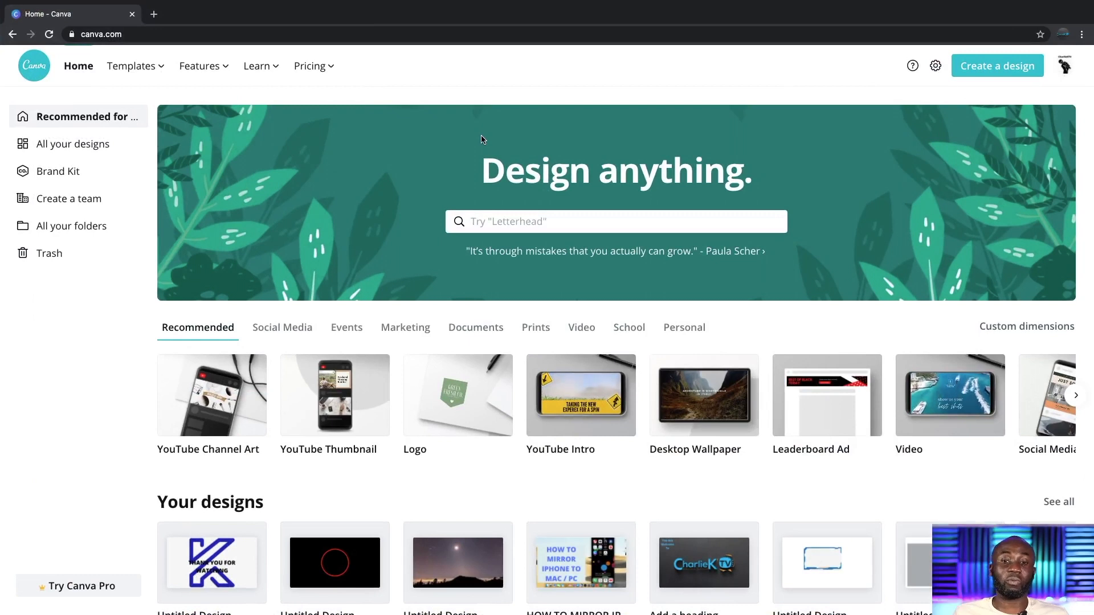
{"action": "mouse_move", "coordinate": [595, 291]}
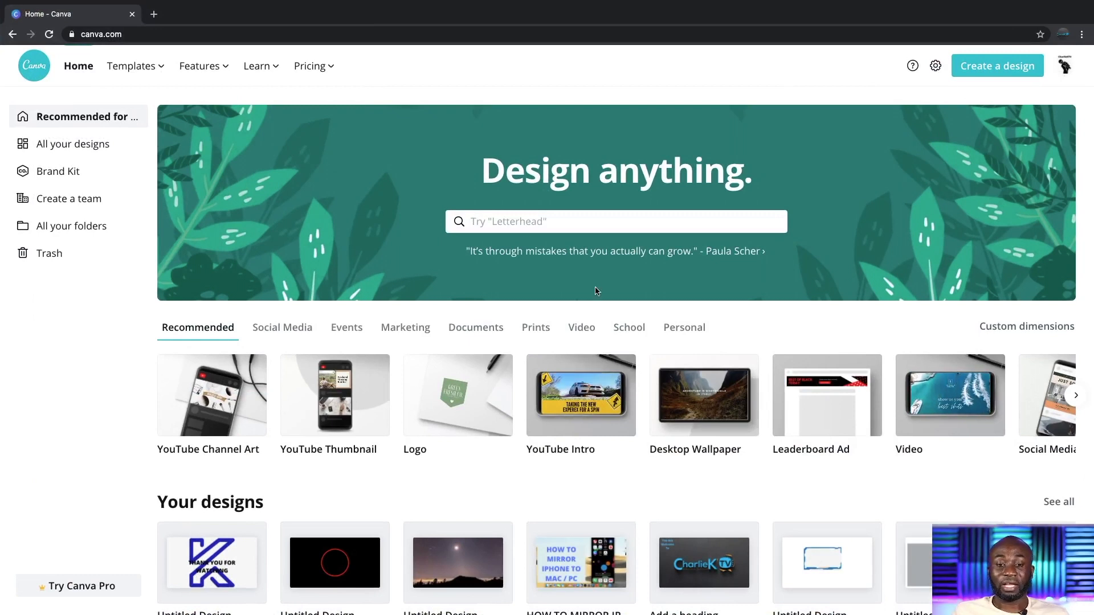
{"action": "mouse_move", "coordinate": [477, 152]}
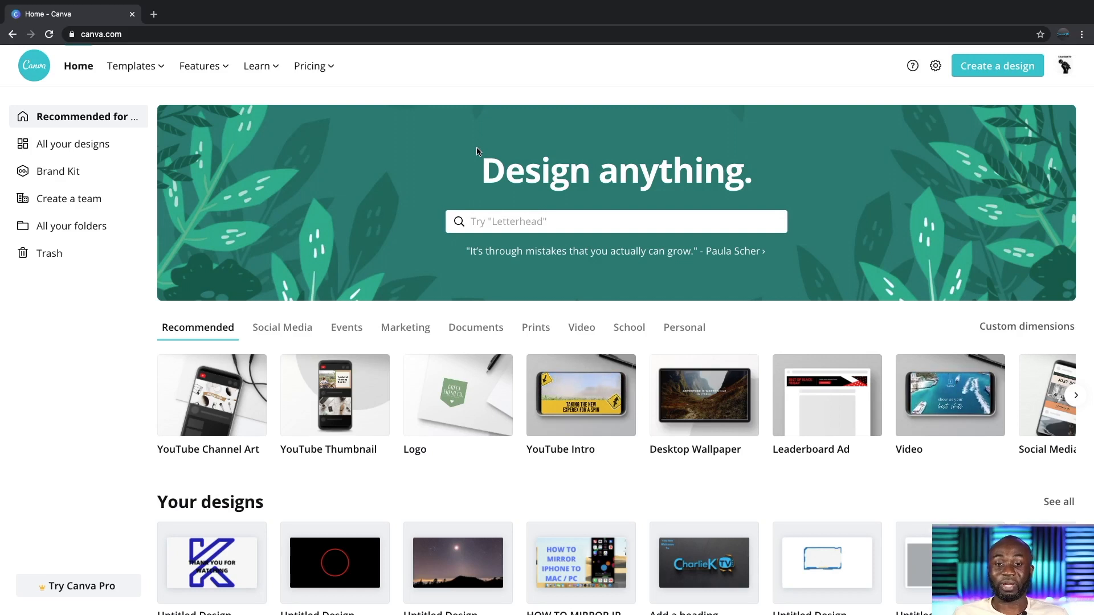
{"action": "mouse_move", "coordinate": [219, 291]}
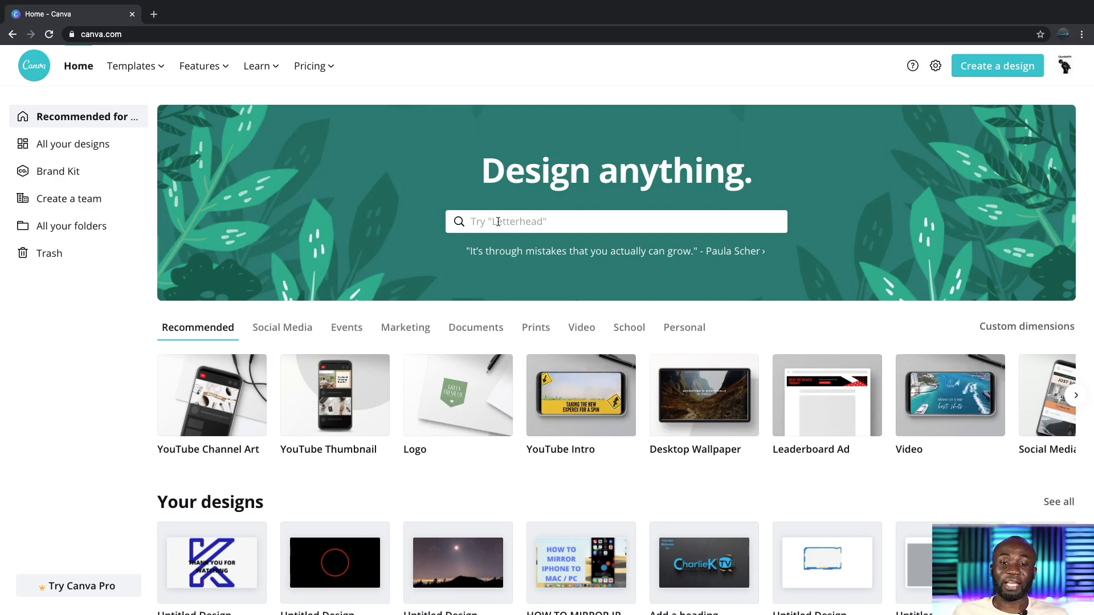
{"action": "type", "text": "y"}
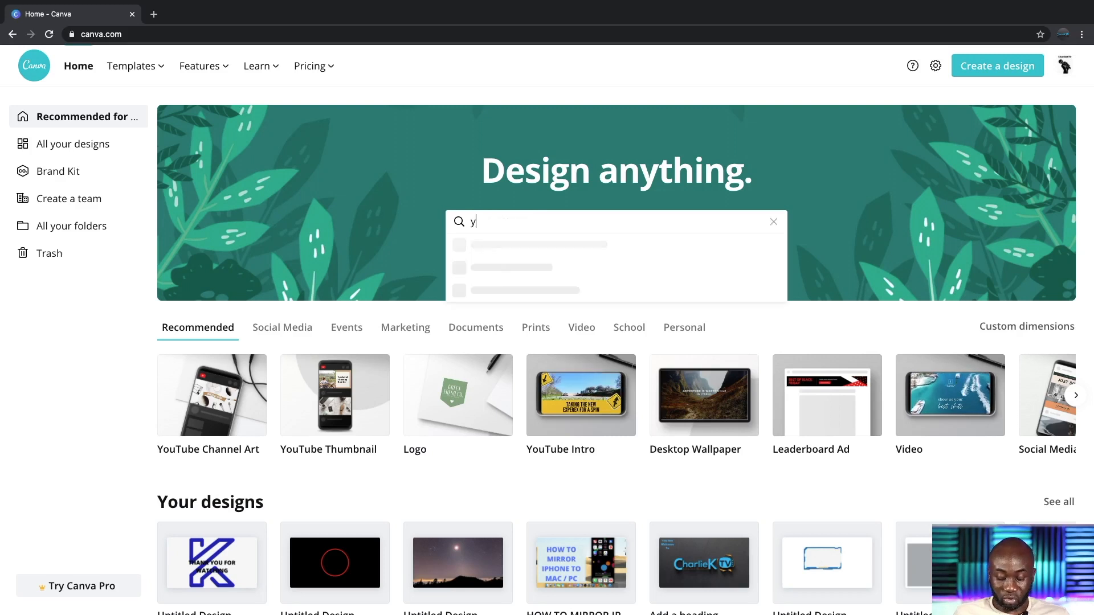
{"action": "type", "text": "outu"}
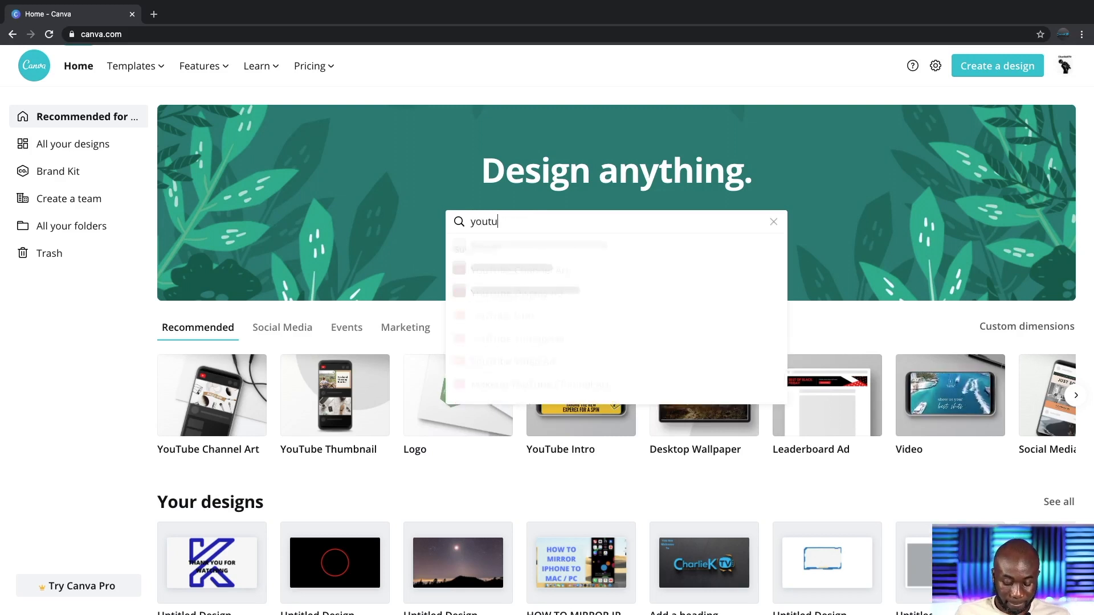
{"action": "type", "text": "be"}
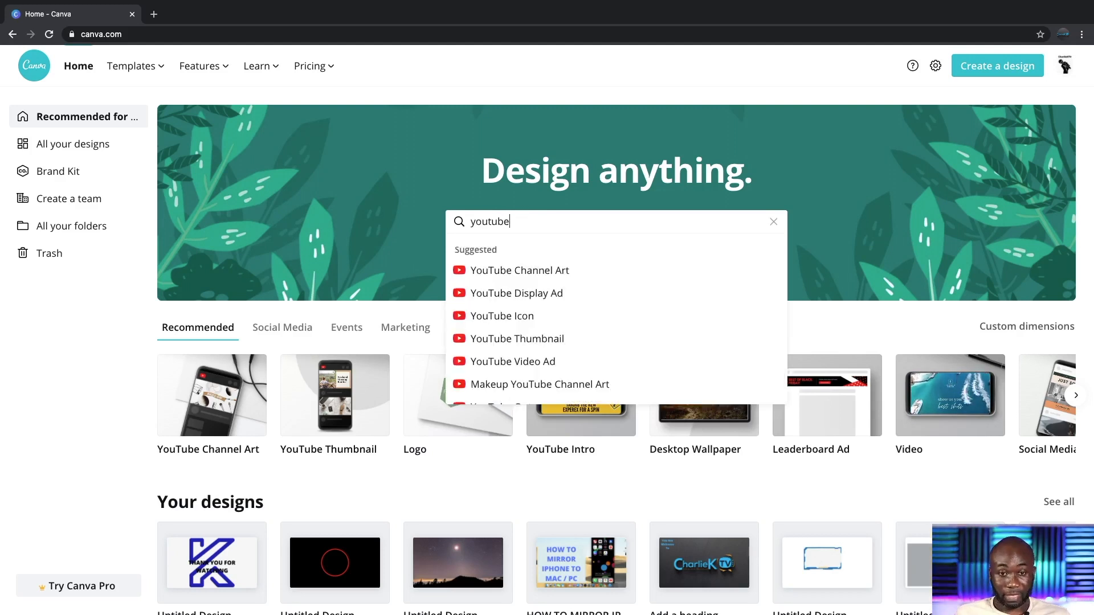
{"action": "mouse_move", "coordinate": [519, 271]}
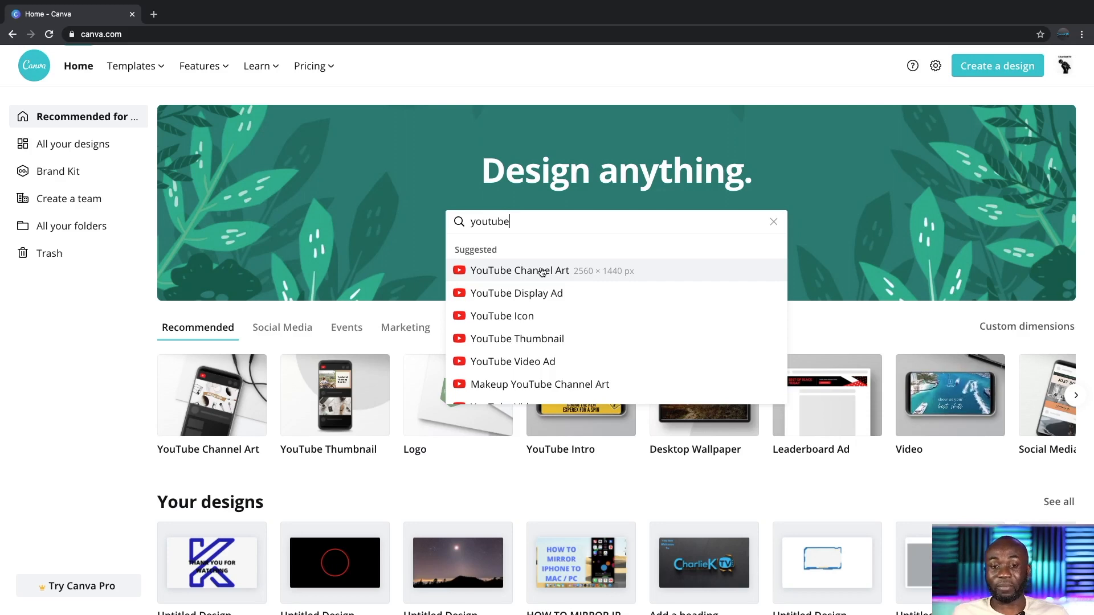
Browse down through the YouTube Channel Art template gallery
{"action": "left_click", "coordinate": [519, 271]}
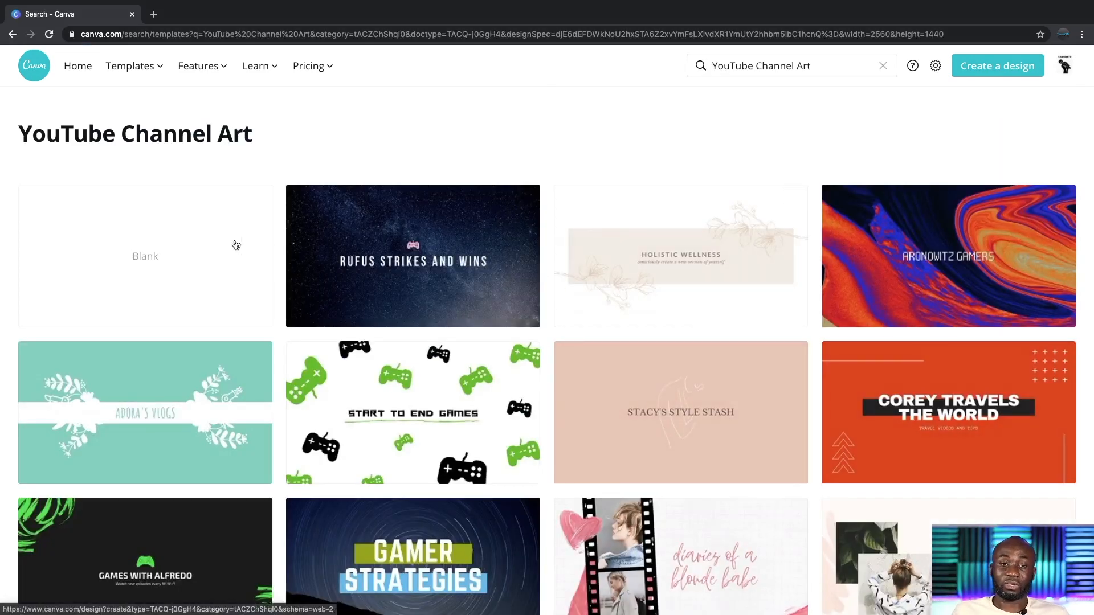
{"action": "scroll", "scroll_direction": "down", "scroll_amount": 3}
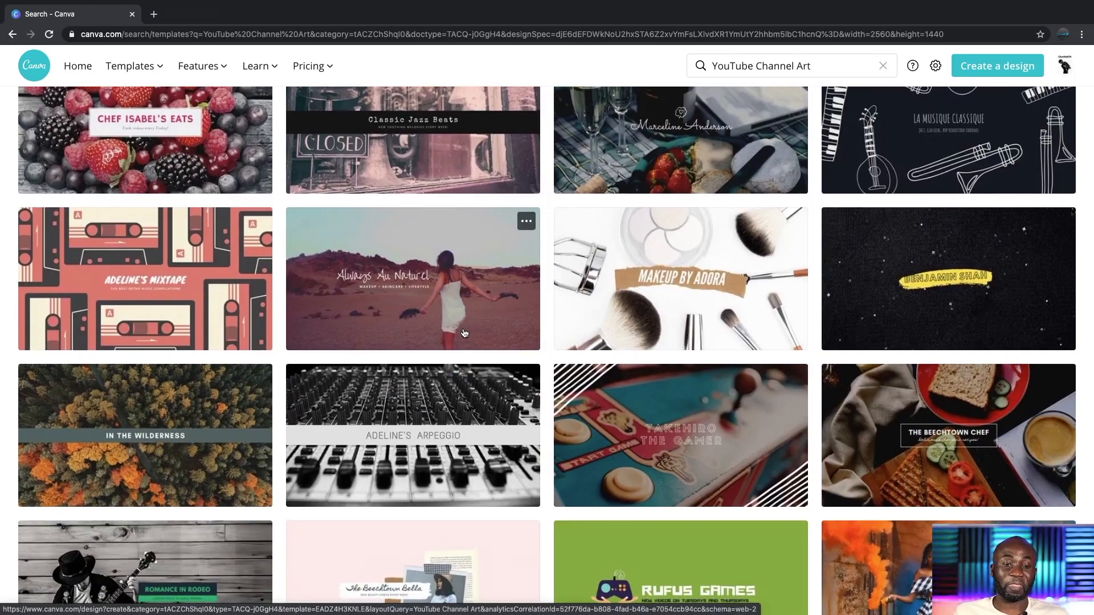
{"action": "scroll", "scroll_direction": "down", "scroll_amount": 3}
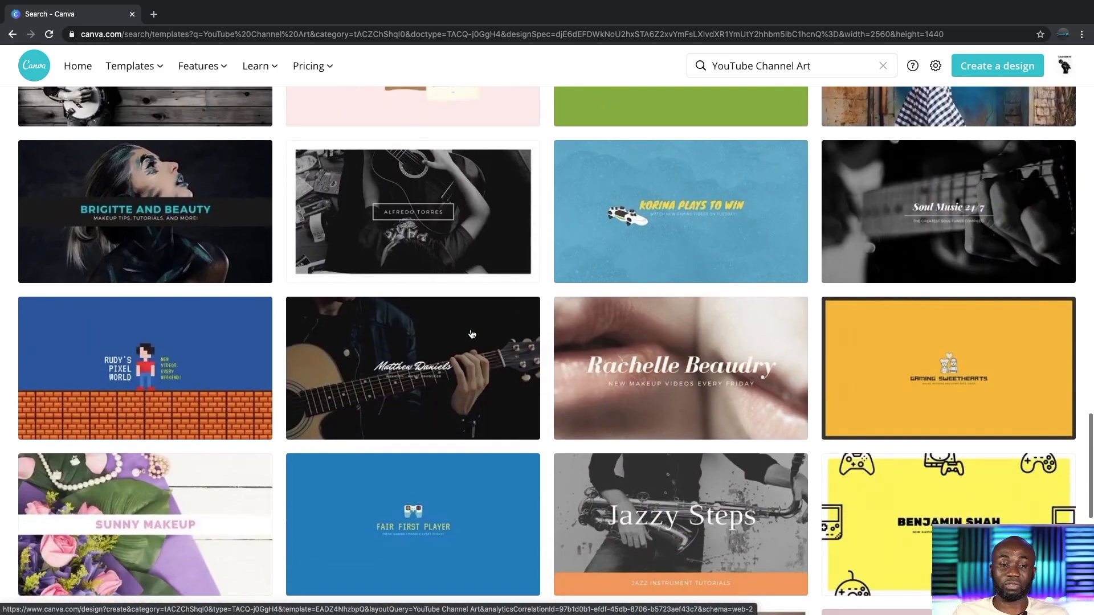
{"action": "scroll", "scroll_direction": "down", "scroll_amount": 3}
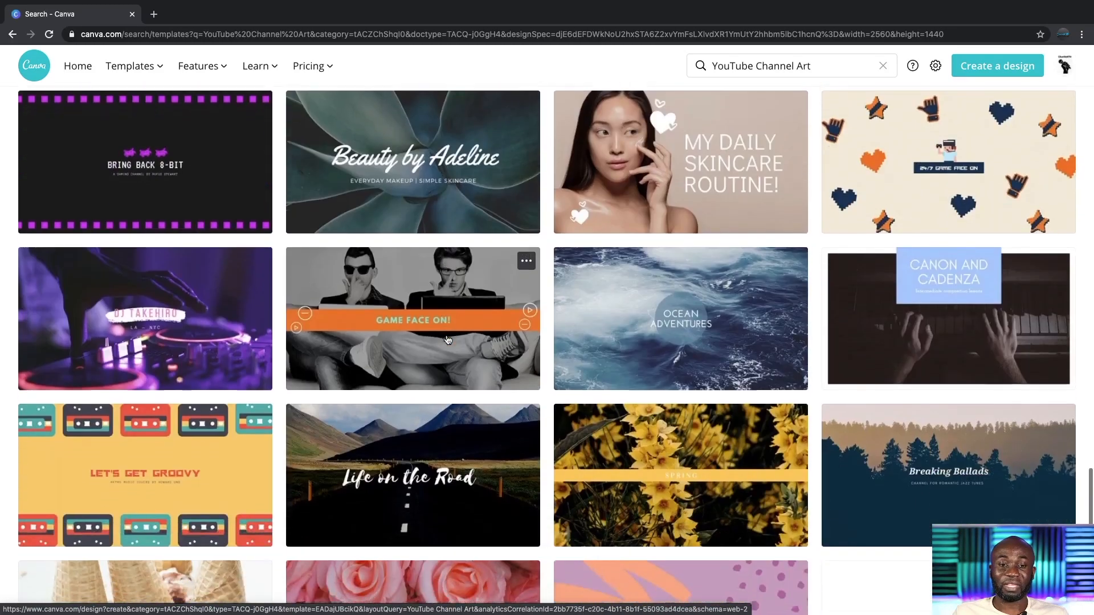
{"action": "scroll", "scroll_direction": "down", "scroll_amount": 3}
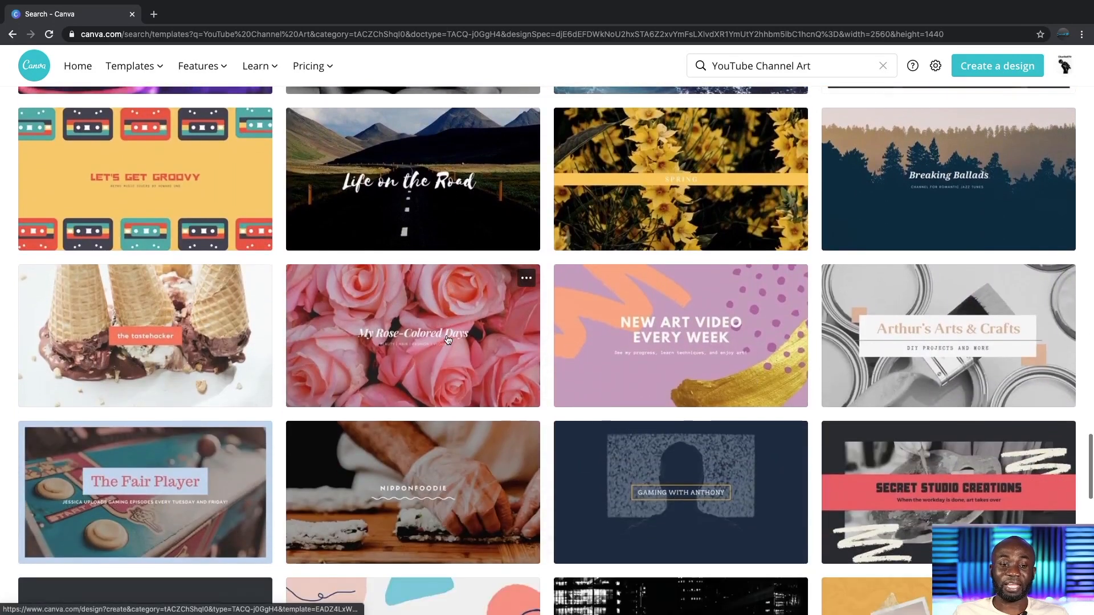
{"action": "mouse_move", "coordinate": [526, 278]}
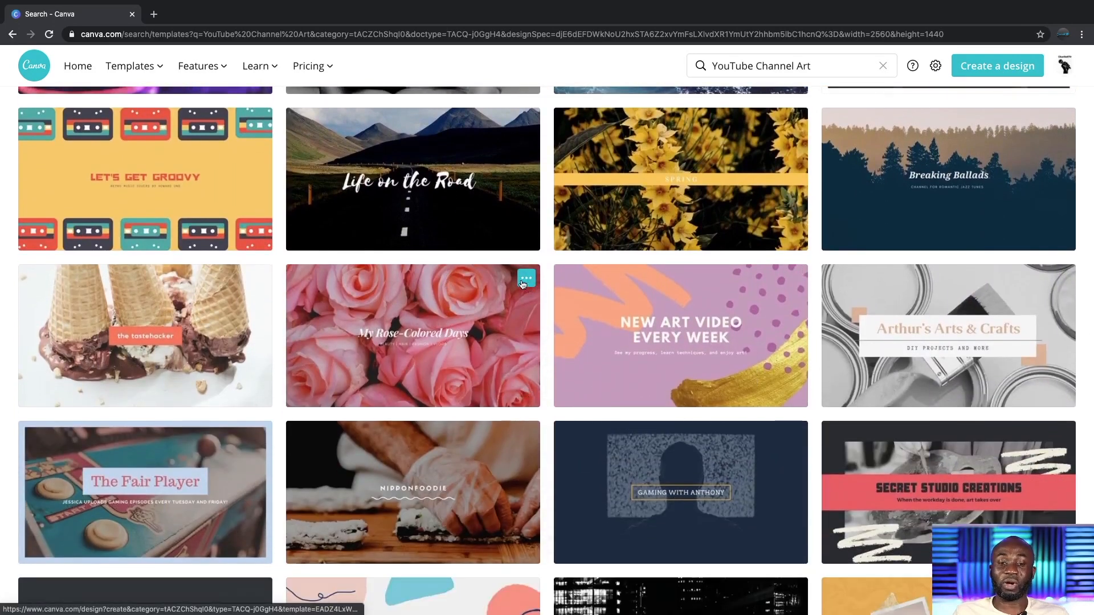
{"action": "mouse_move", "coordinate": [809, 294]}
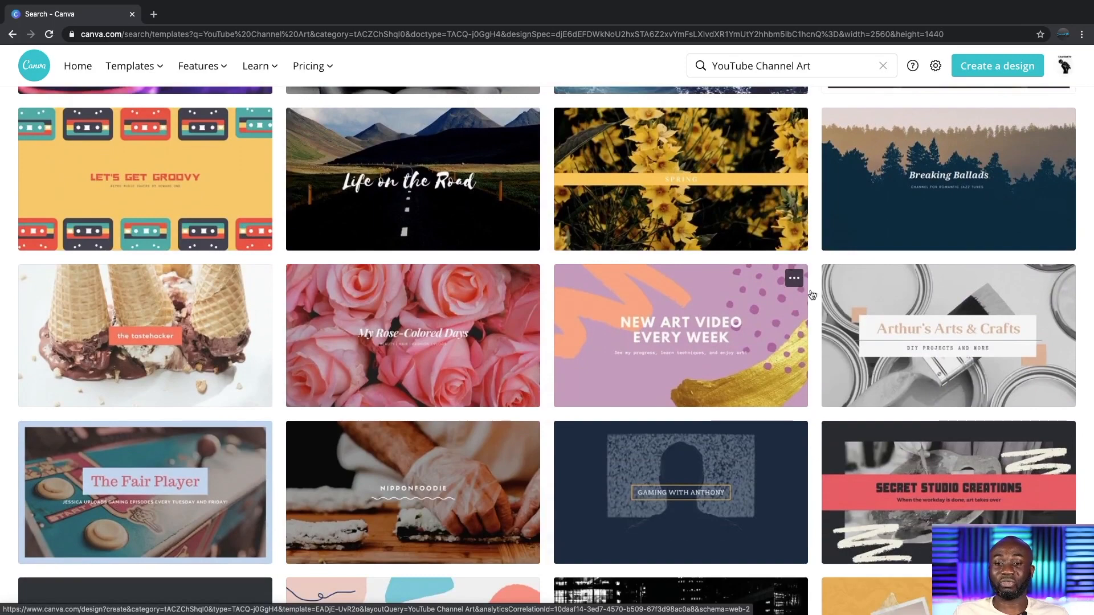
{"action": "scroll", "scroll_direction": "down", "scroll_amount": 3}
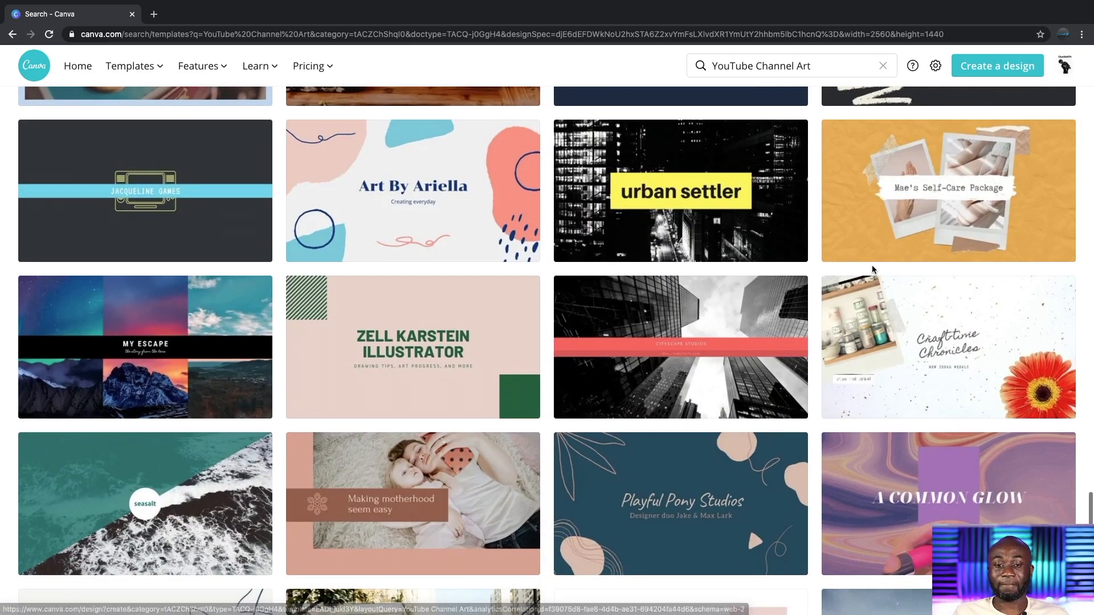
{"action": "scroll", "scroll_direction": "down", "scroll_amount": 3}
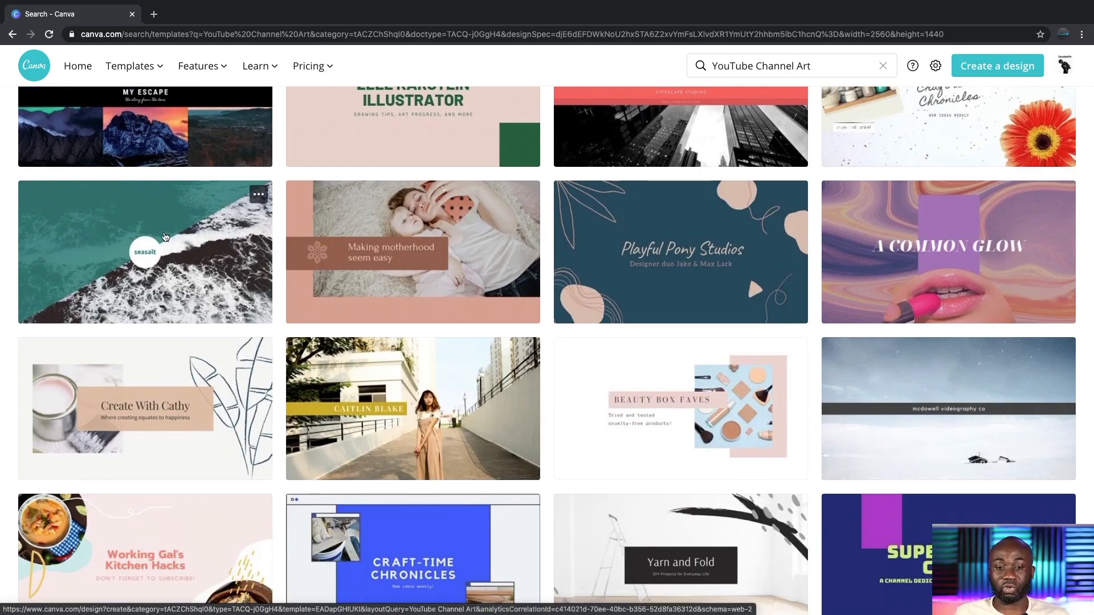
{"action": "scroll", "scroll_direction": "down", "scroll_amount": 3}
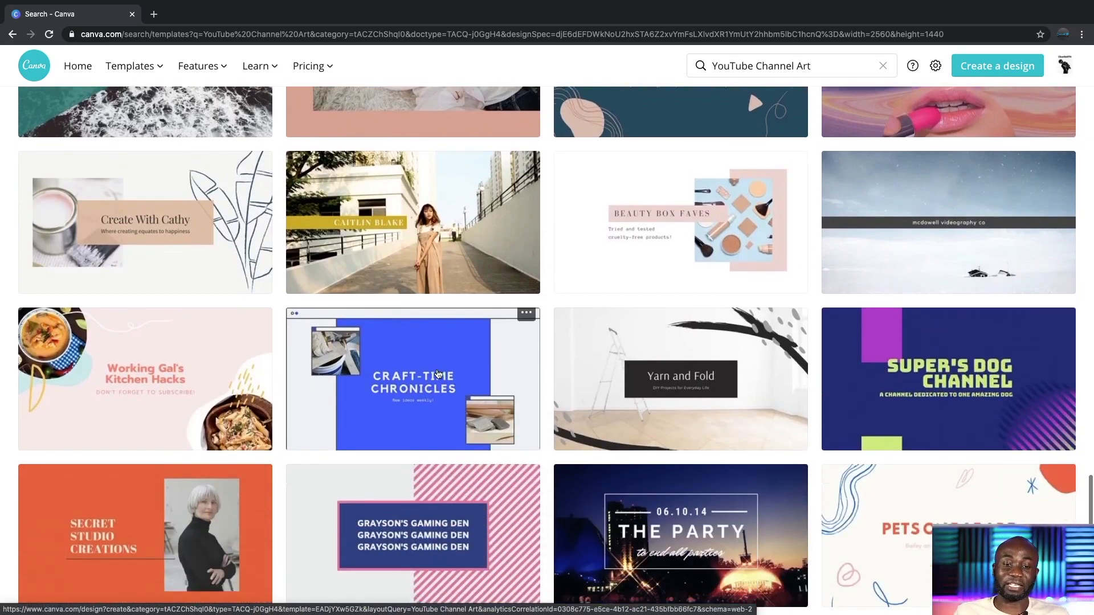
{"action": "scroll", "scroll_direction": "down", "scroll_amount": 3}
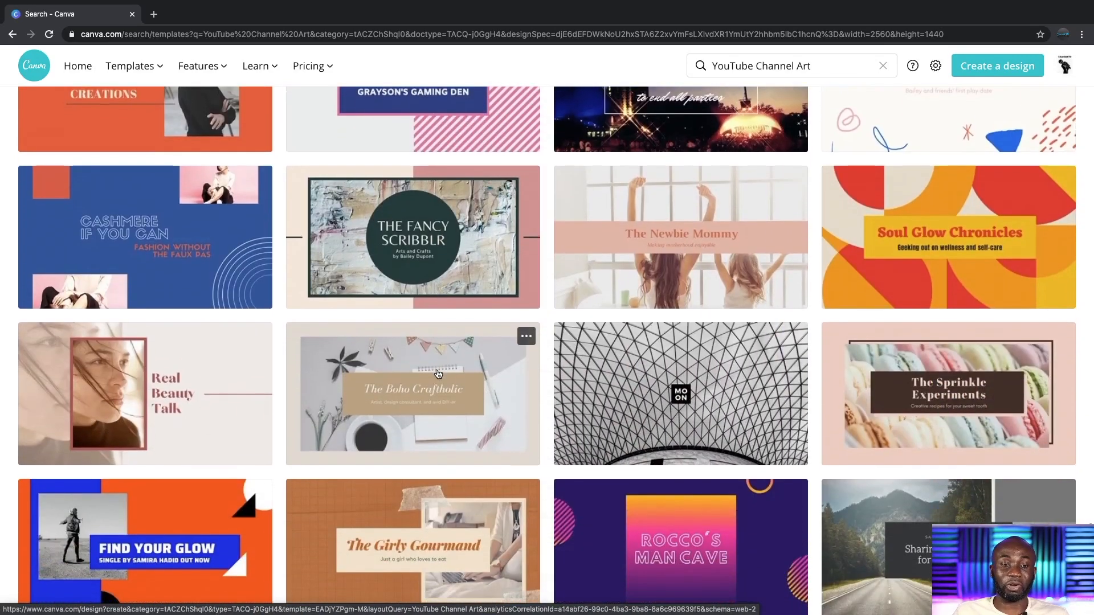
{"action": "scroll", "scroll_direction": "down", "scroll_amount": 3}
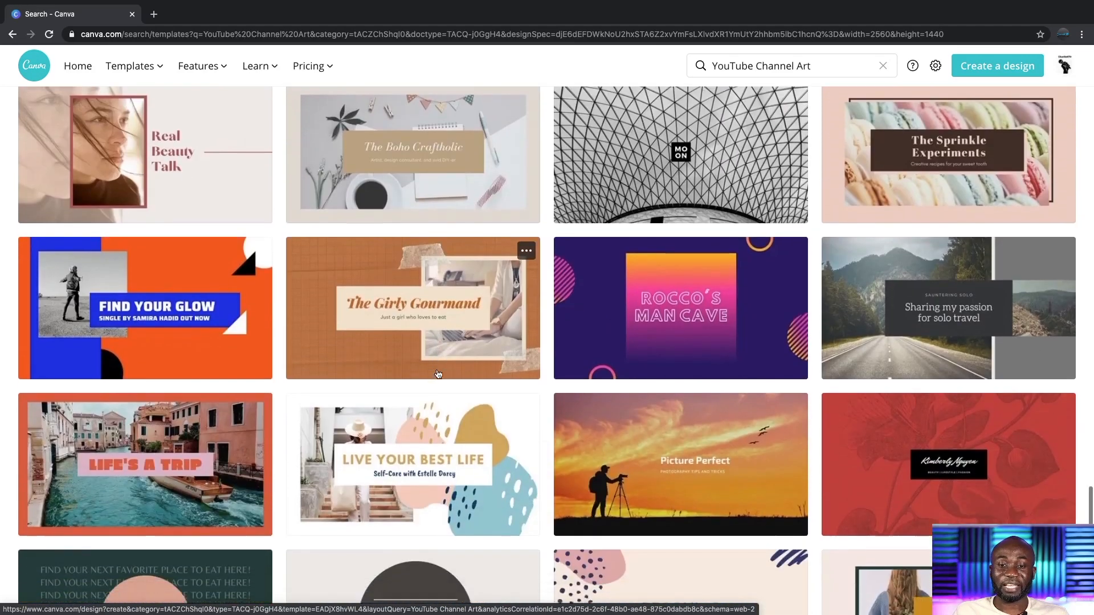
{"action": "scroll", "scroll_direction": "down", "scroll_amount": 3}
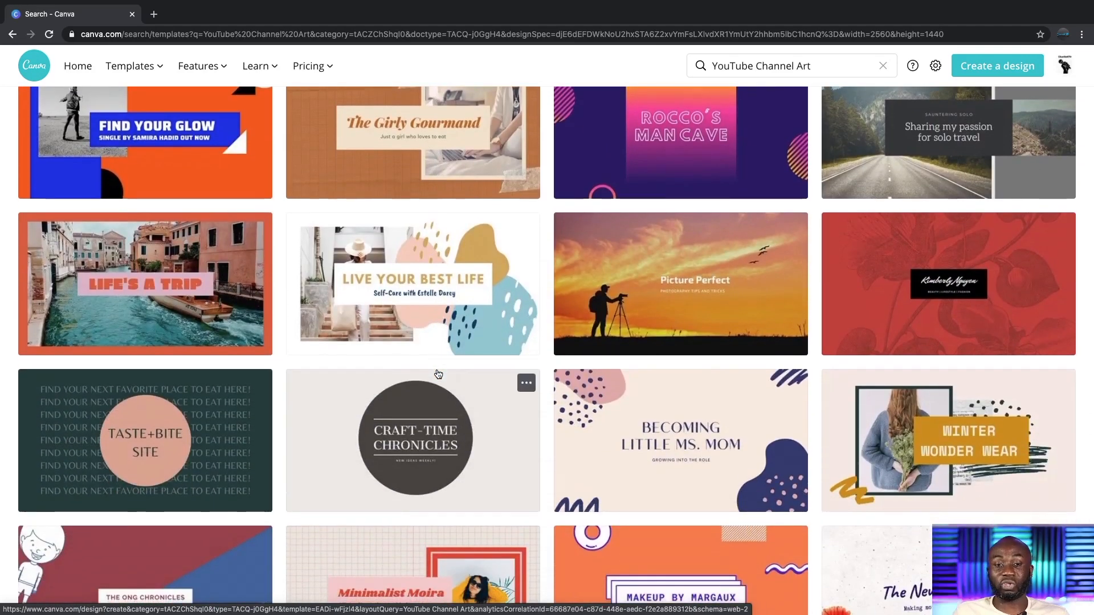
{"action": "scroll", "scroll_direction": "down", "scroll_amount": 3}
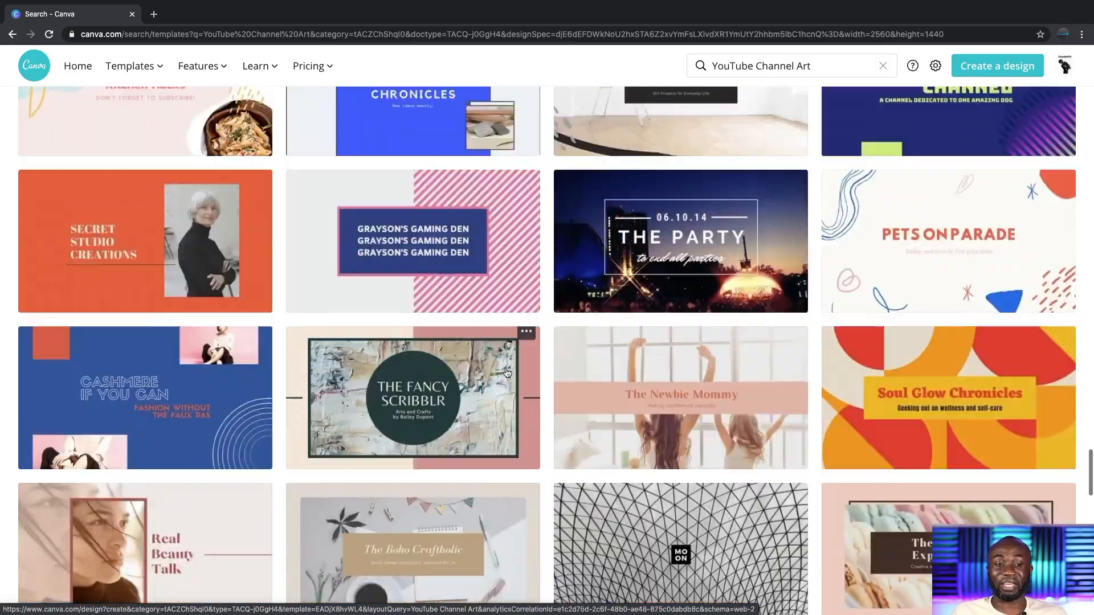
{"action": "scroll", "scroll_direction": "down", "scroll_amount": 3}
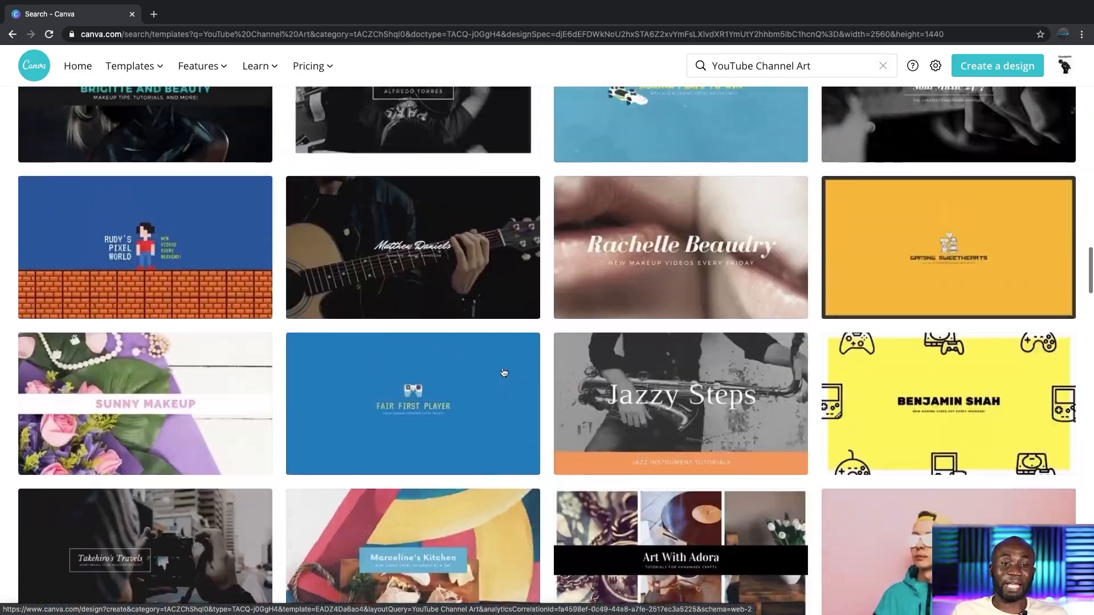
{"action": "scroll", "scroll_direction": "down", "scroll_amount": 3}
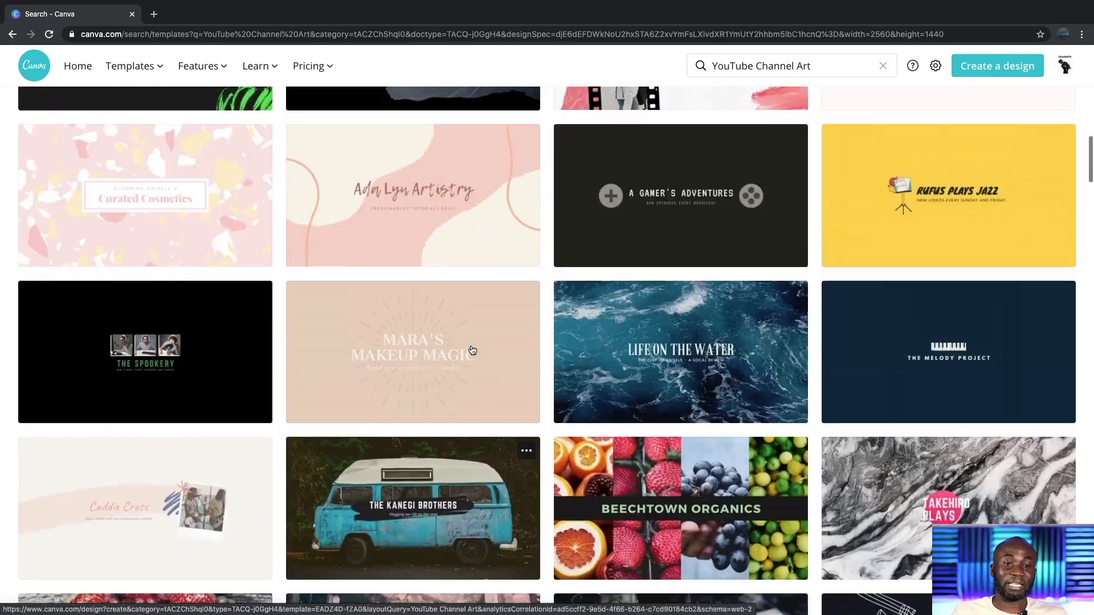
Return to the top and start a blank YouTube Channel Art design
{"action": "scroll", "scroll_direction": "up", "scroll_amount": 3}
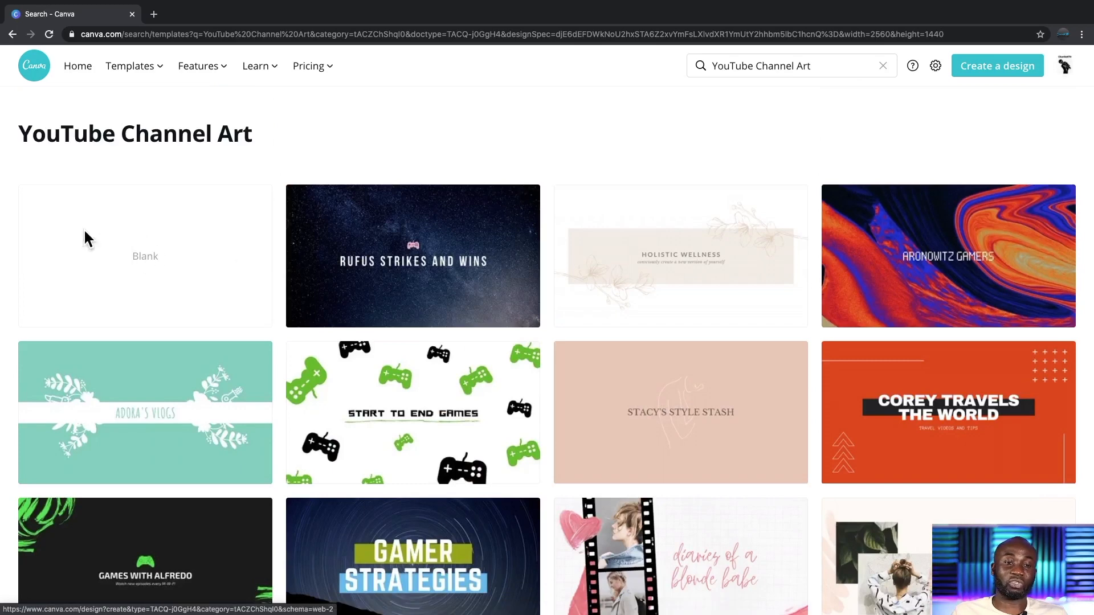
{"action": "left_click", "coordinate": [144, 256]}
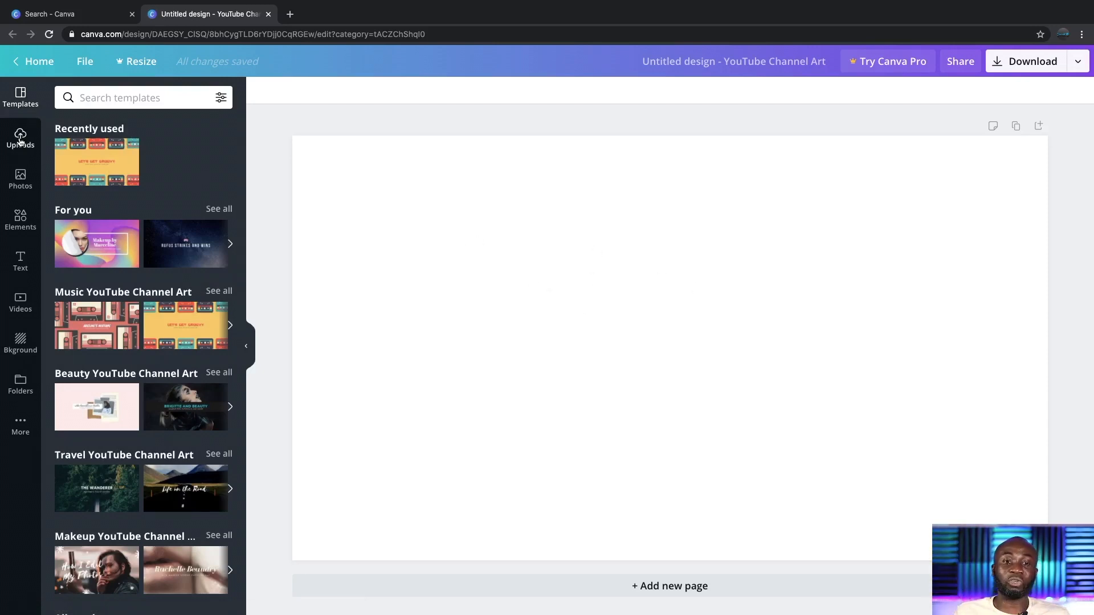
{"action": "mouse_move", "coordinate": [20, 139]}
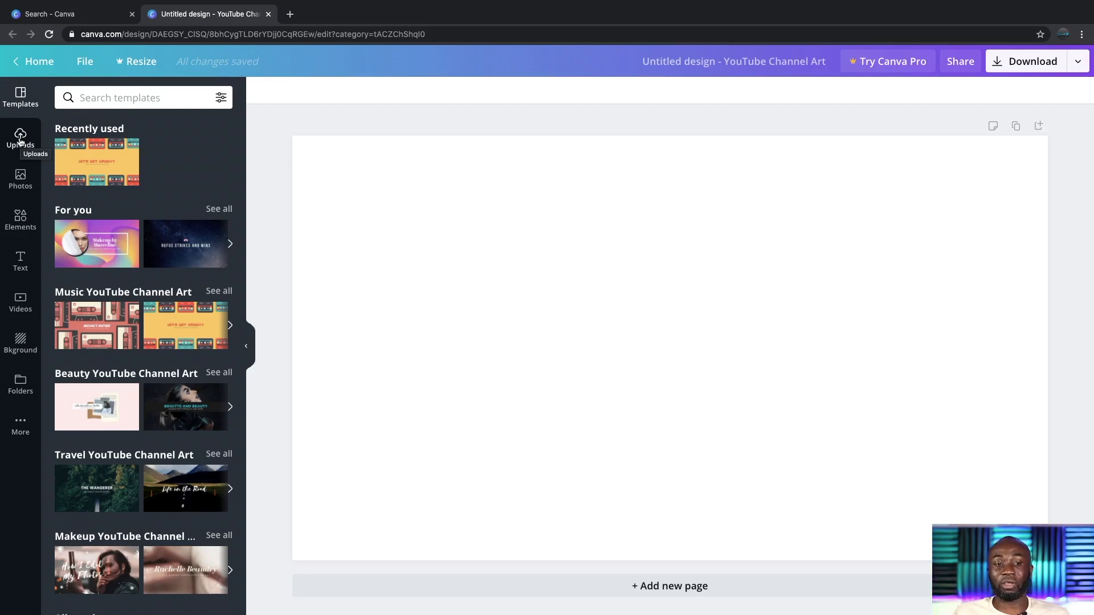
Review the Uploads panel, then browse down the Elements library of shapes and graphics
{"action": "left_click", "coordinate": [21, 139]}
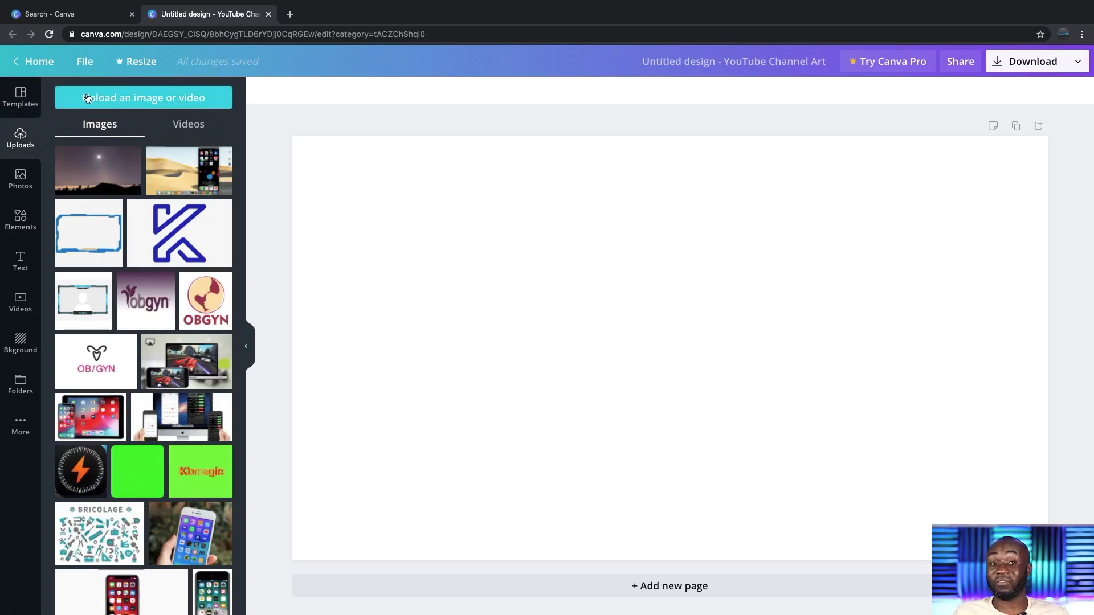
{"action": "mouse_move", "coordinate": [172, 100]}
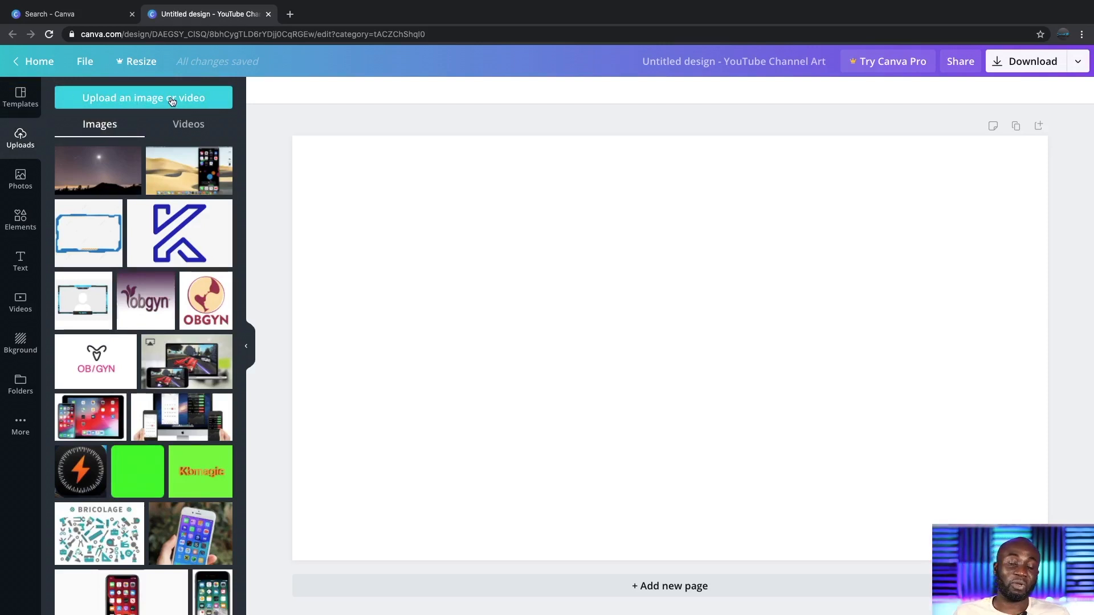
{"action": "mouse_move", "coordinate": [366, 148]}
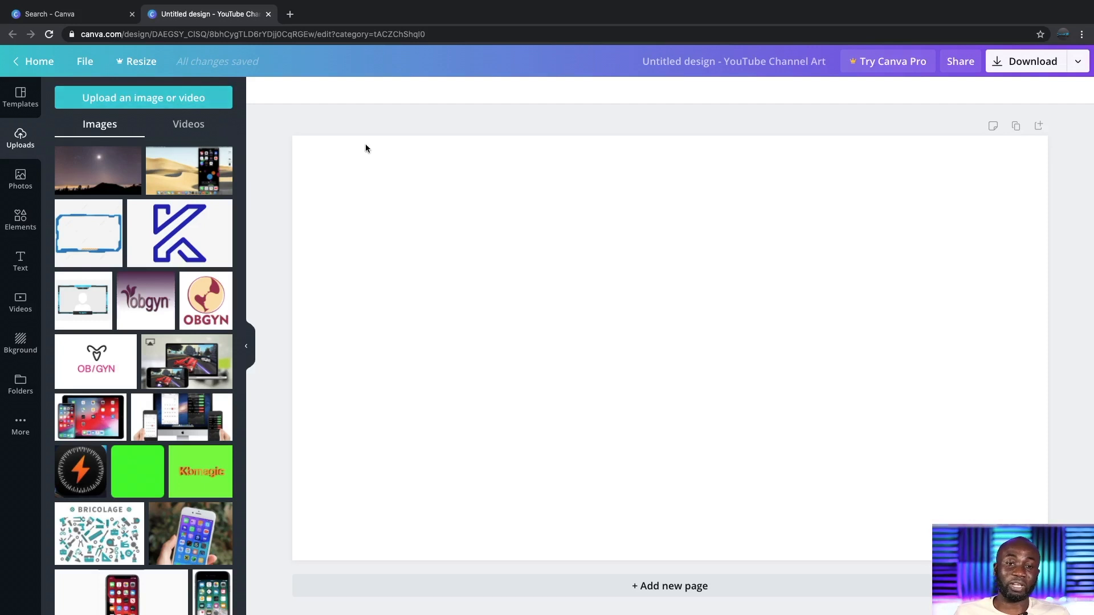
{"action": "mouse_move", "coordinate": [20, 220]}
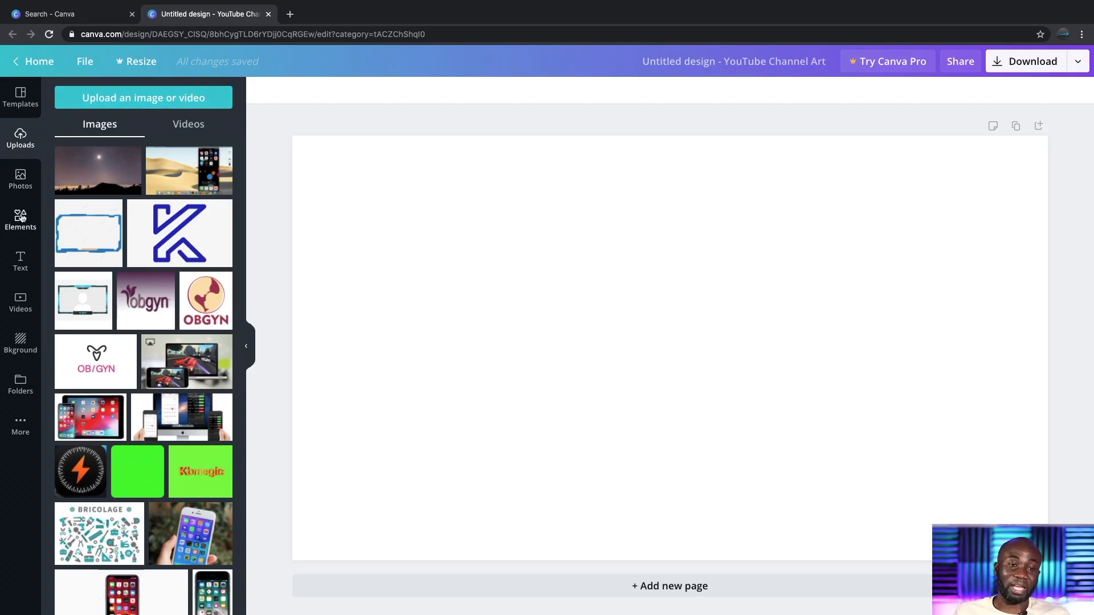
{"action": "left_click", "coordinate": [20, 220]}
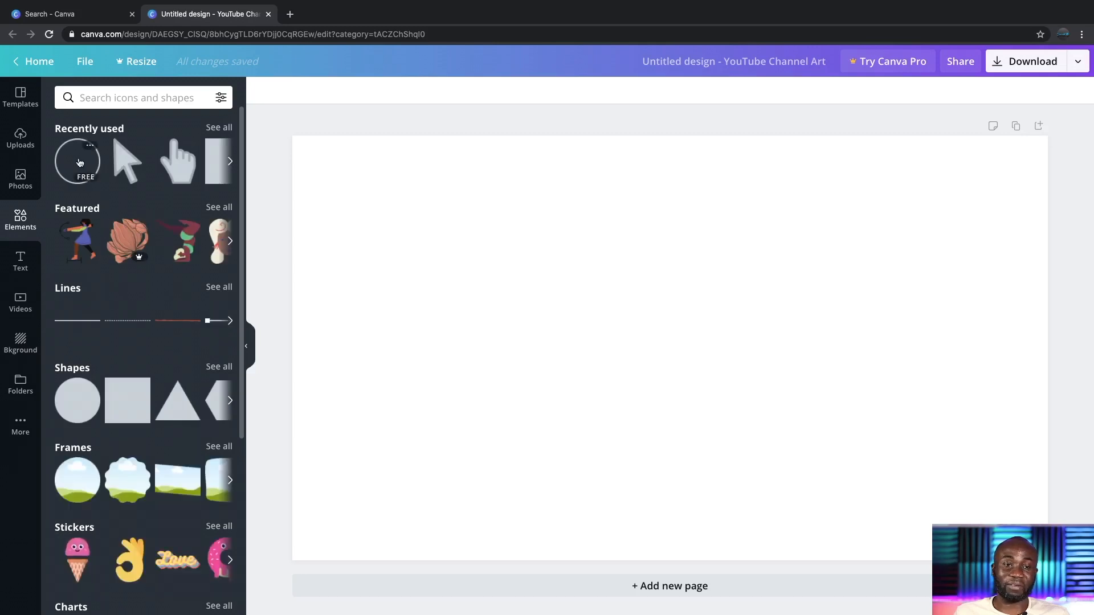
{"action": "mouse_move", "coordinate": [154, 358]}
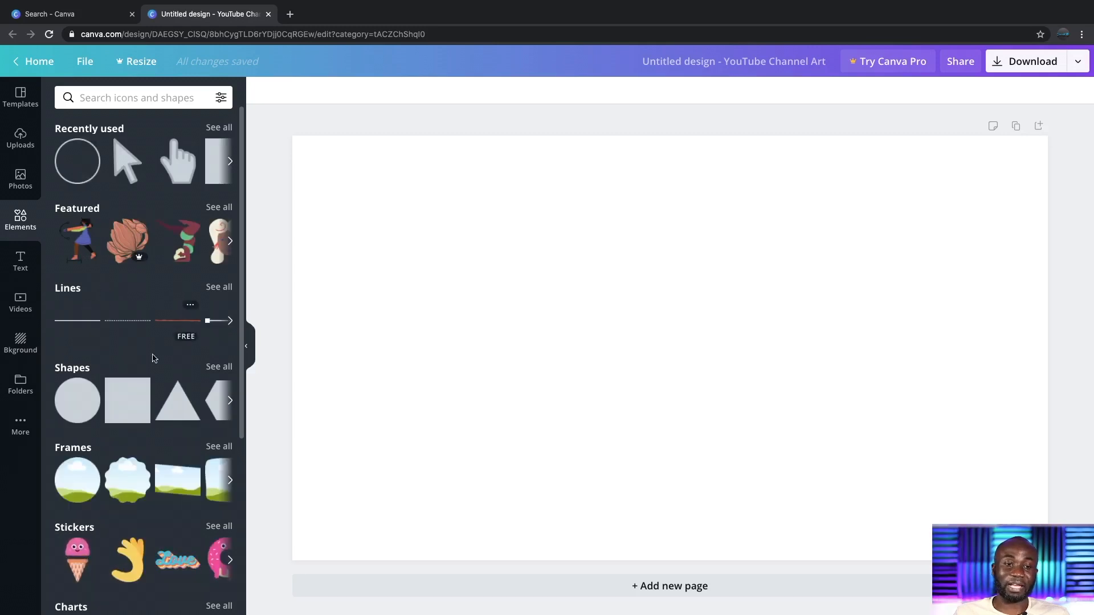
{"action": "scroll", "scroll_direction": "down", "scroll_amount": 3}
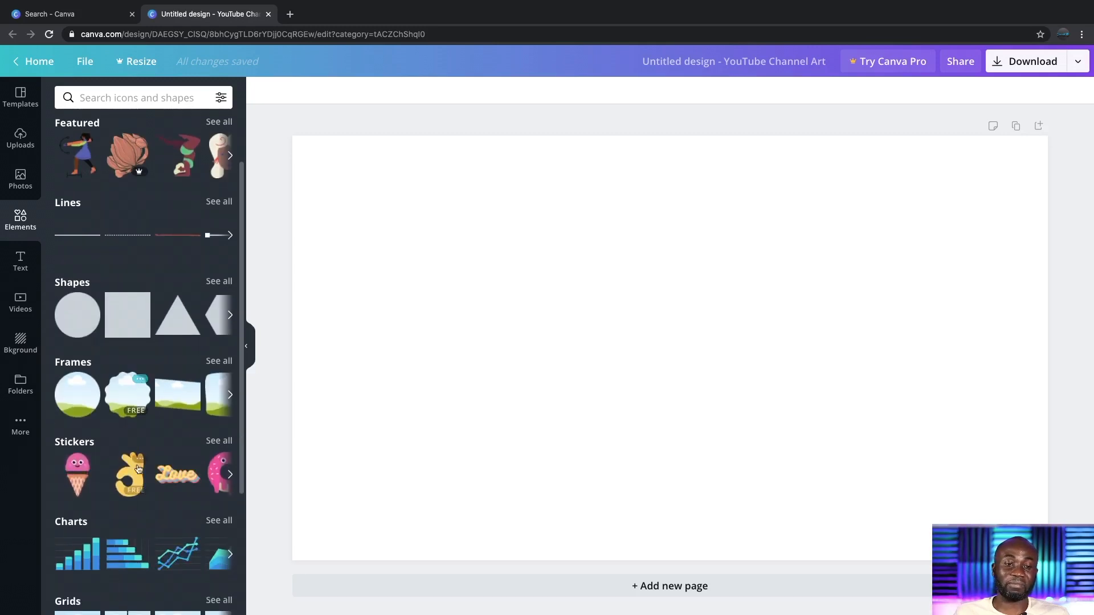
{"action": "scroll", "scroll_direction": "down", "scroll_amount": 3}
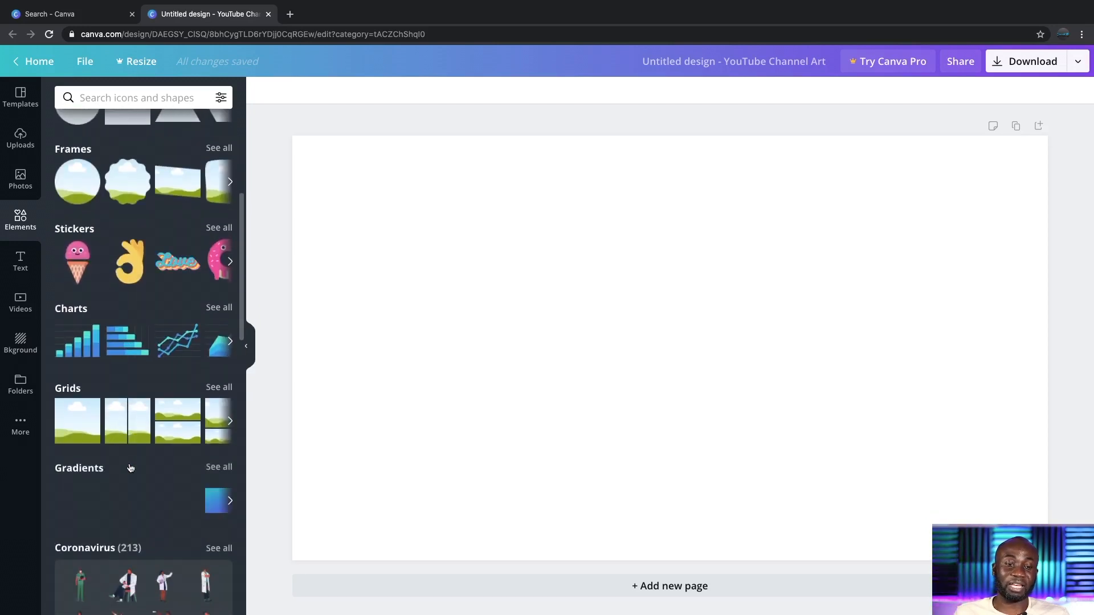
{"action": "scroll", "scroll_direction": "down", "scroll_amount": 3}
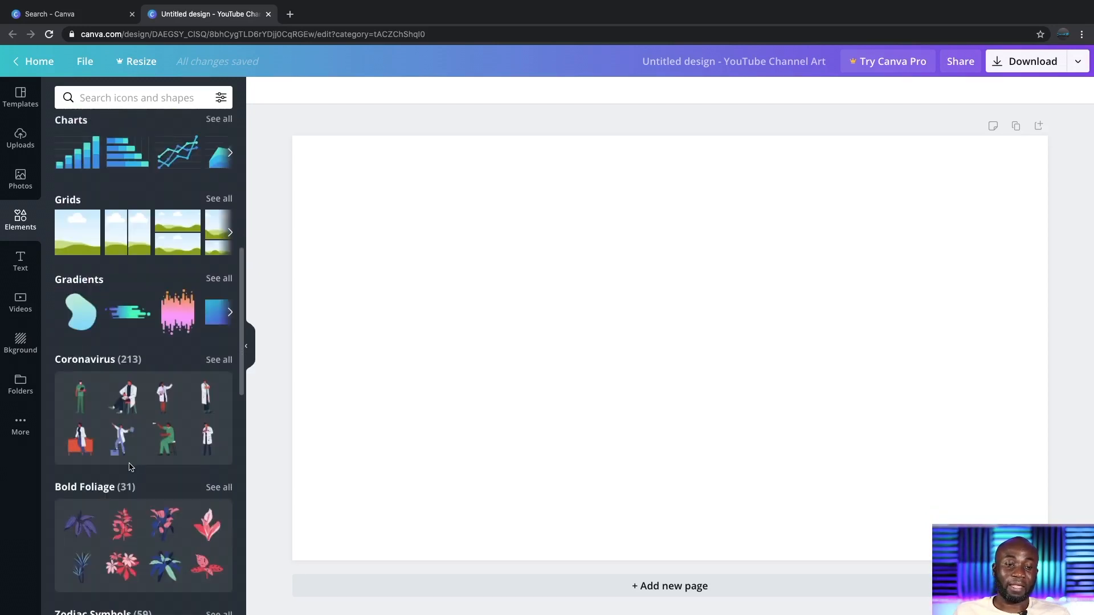